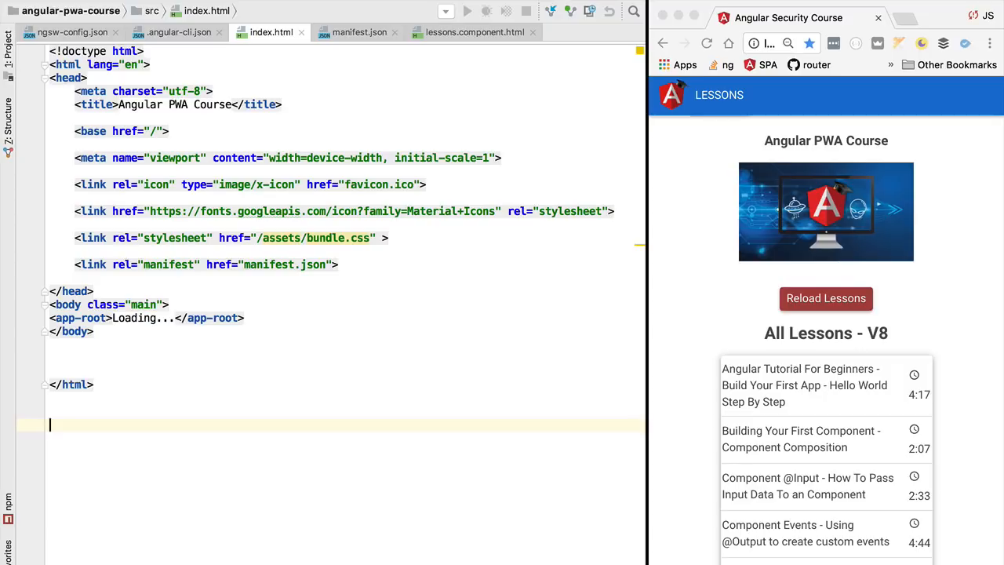
{"action": "mouse_move", "coordinate": [928, 228]}
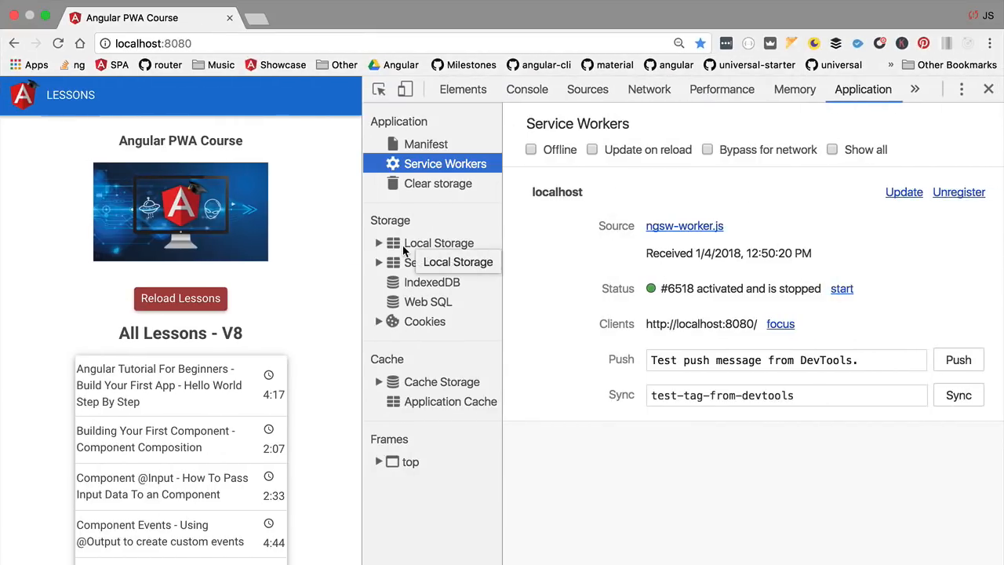
{"action": "mouse_move", "coordinate": [562, 489]}
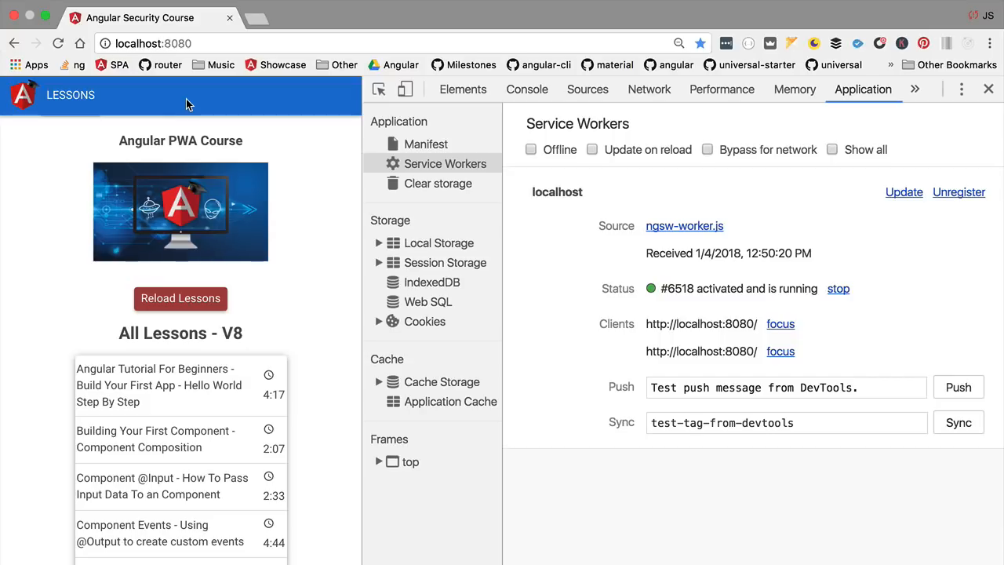
- Review the Service Workers details, then switch DevTools to the Performance panel
{"action": "left_click", "coordinate": [838, 288]}
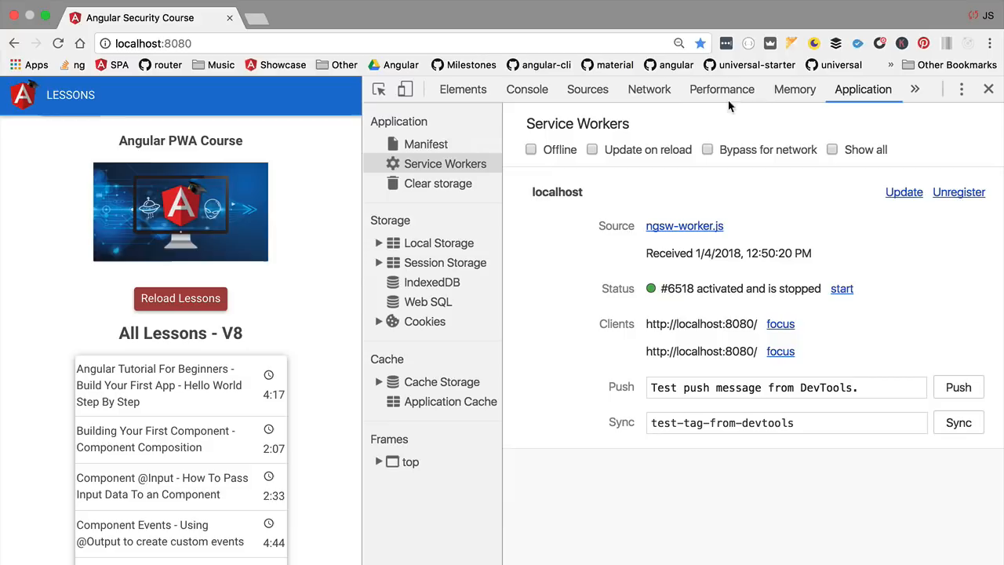
{"action": "left_click", "coordinate": [721, 88]}
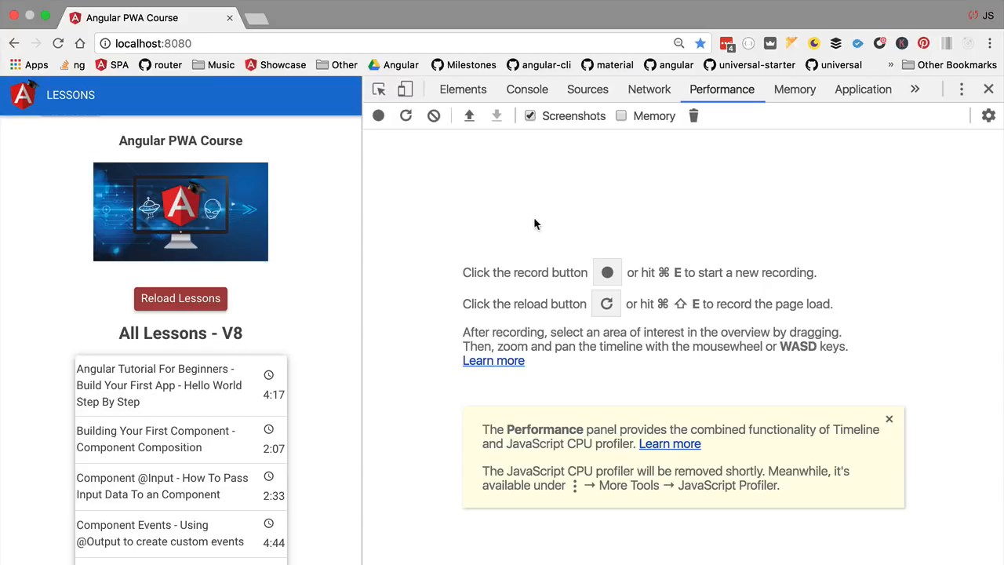
- Return to Application > Service Workers and unregister the localhost ngsw-worker.js
{"action": "left_click", "coordinate": [862, 88]}
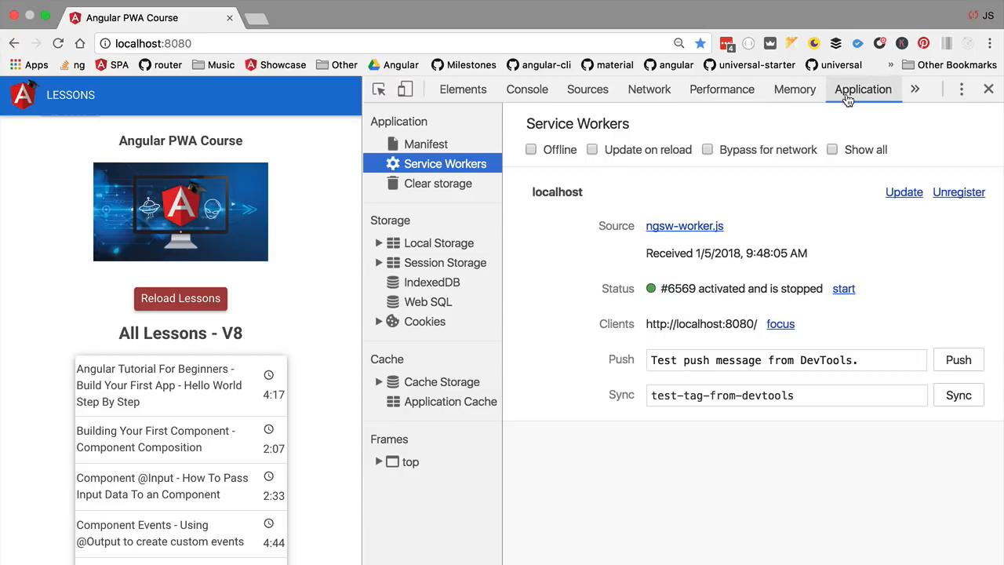
{"action": "mouse_move", "coordinate": [713, 237]}
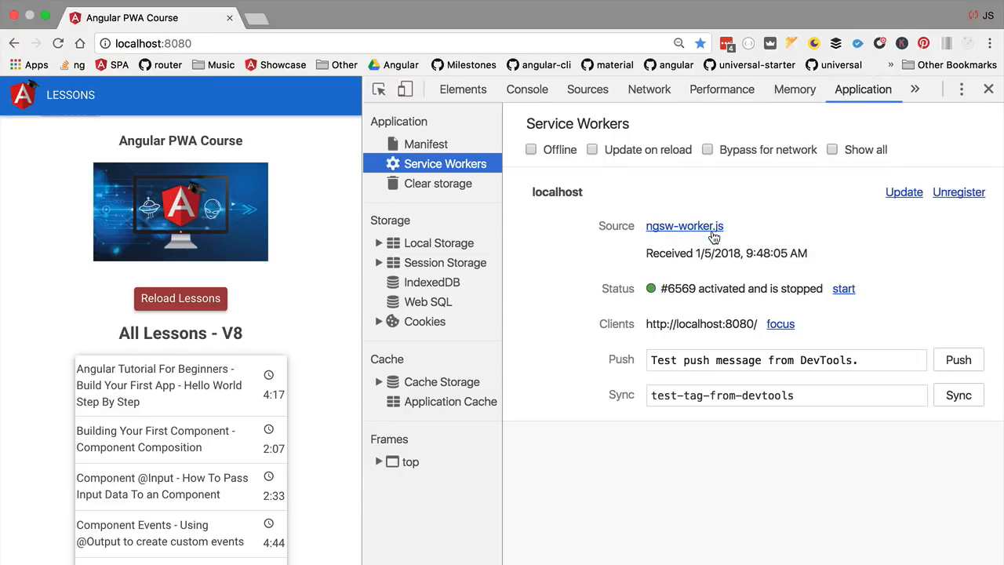
{"action": "mouse_move", "coordinate": [684, 226]}
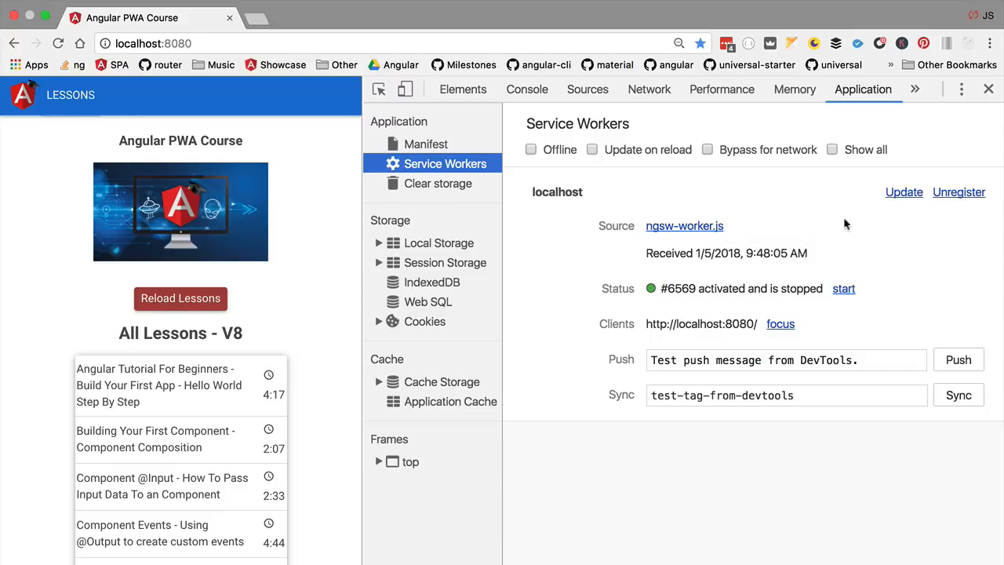
{"action": "mouse_move", "coordinate": [958, 191]}
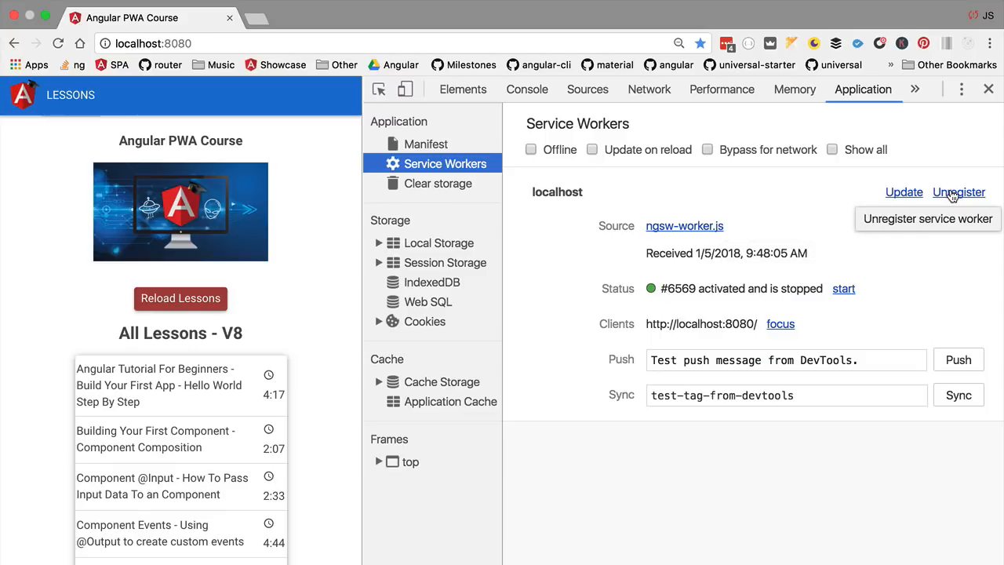
{"action": "left_click", "coordinate": [958, 191]}
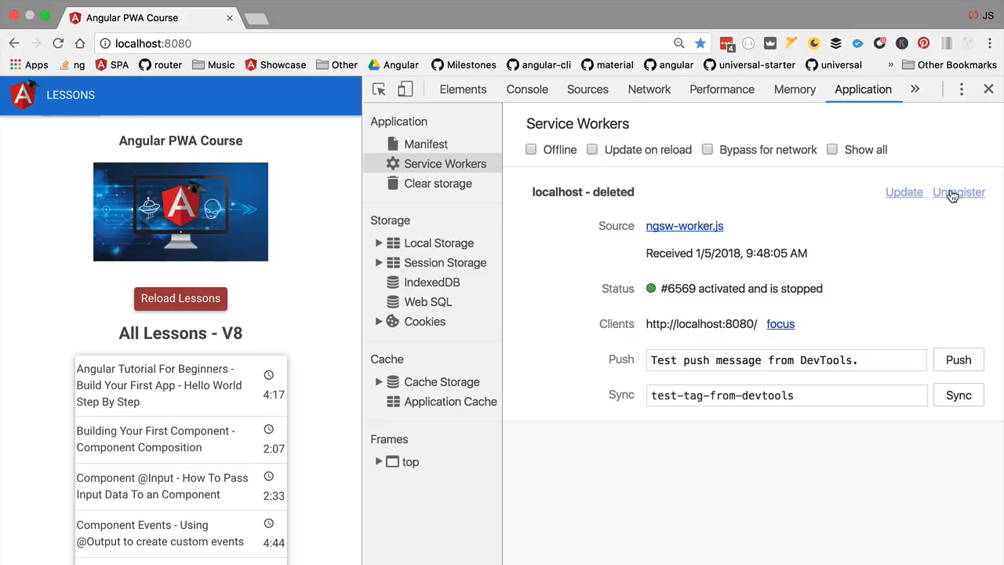
{"action": "mouse_move", "coordinate": [649, 87]}
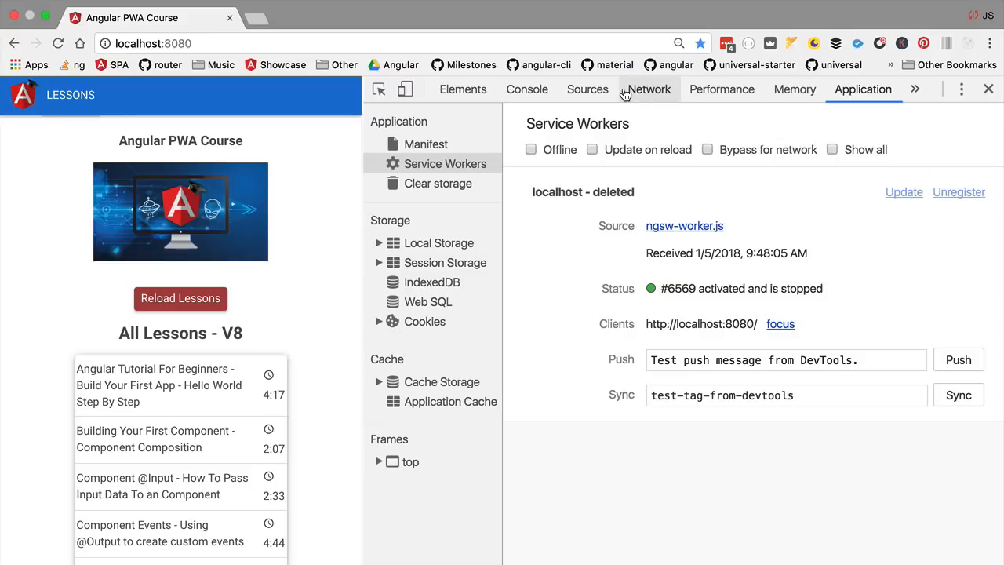
{"action": "mouse_move", "coordinate": [721, 88]}
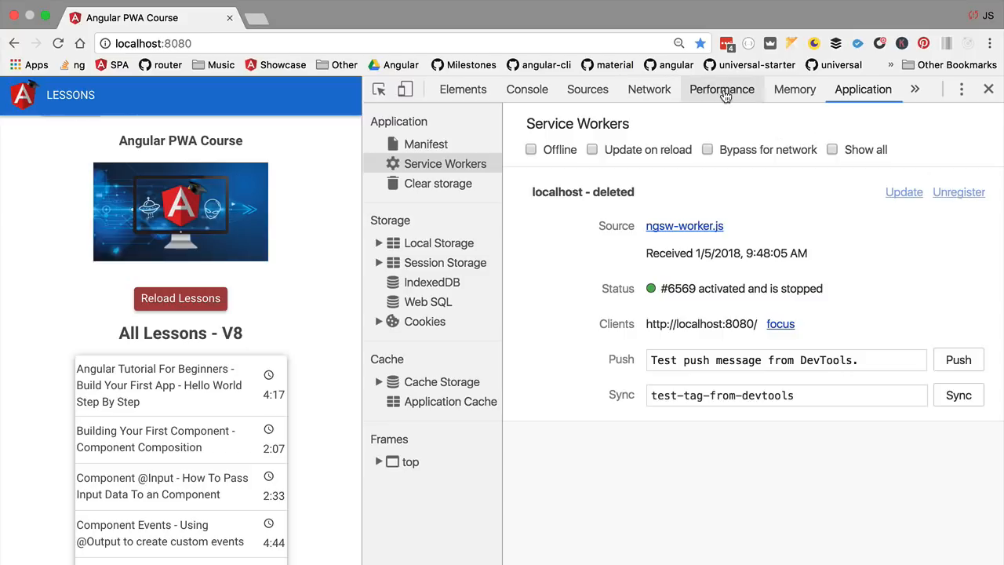
- Record a fresh page-load profile in the Performance panel and load its results
{"action": "left_click", "coordinate": [722, 88]}
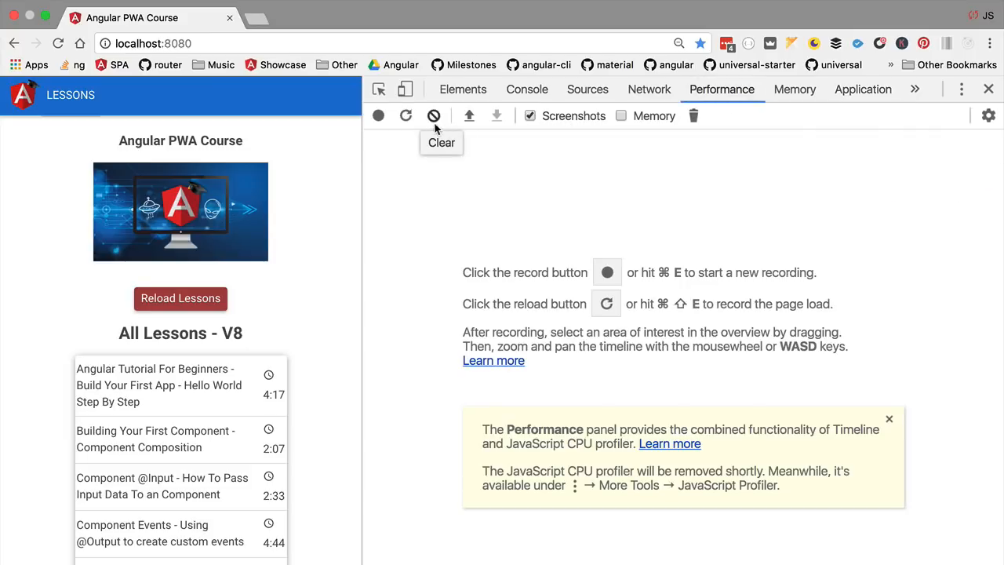
{"action": "left_click", "coordinate": [380, 117]}
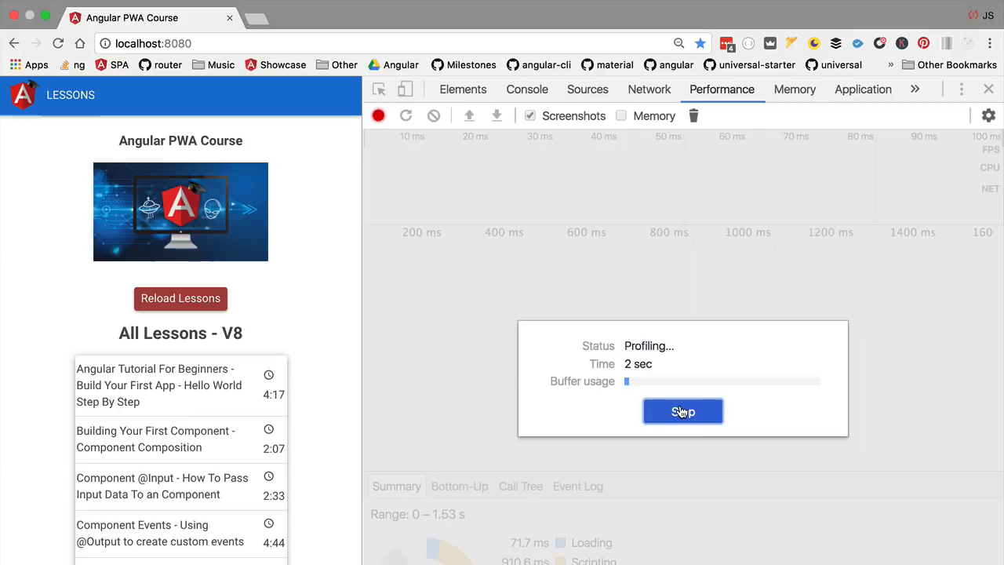
{"action": "left_click", "coordinate": [682, 411]}
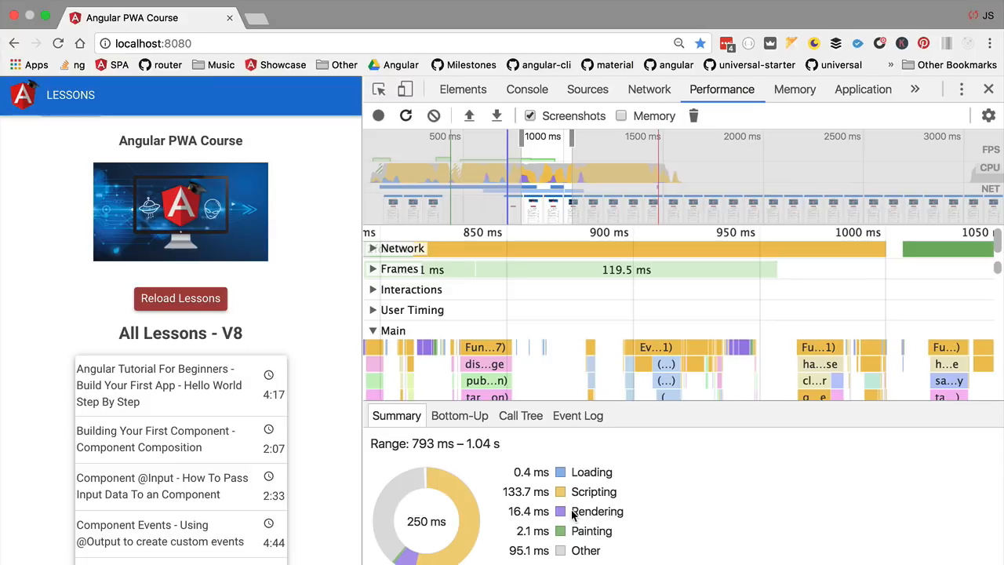
{"action": "mouse_move", "coordinate": [600, 516]}
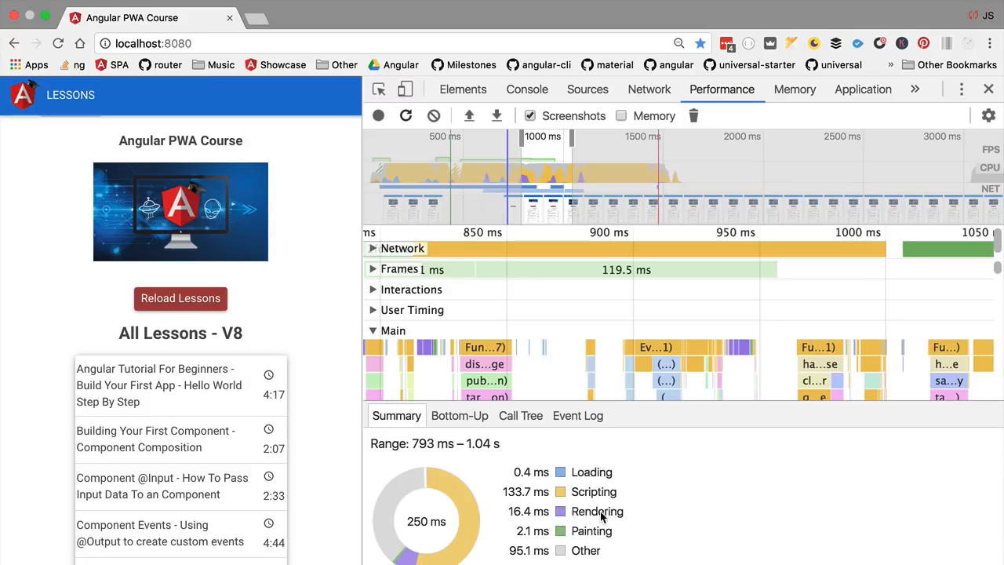
{"action": "mouse_move", "coordinate": [595, 424]}
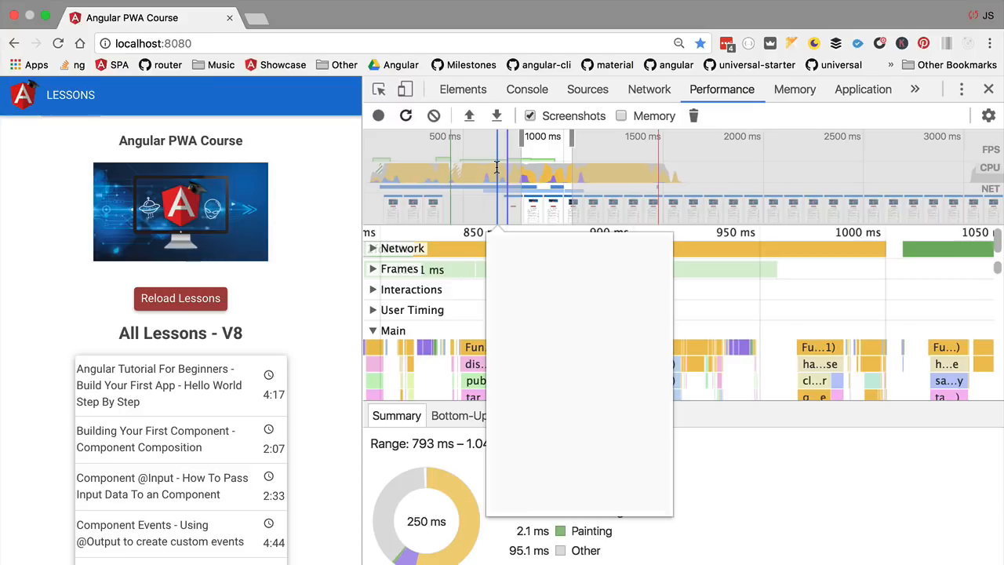
{"action": "mouse_move", "coordinate": [605, 147]}
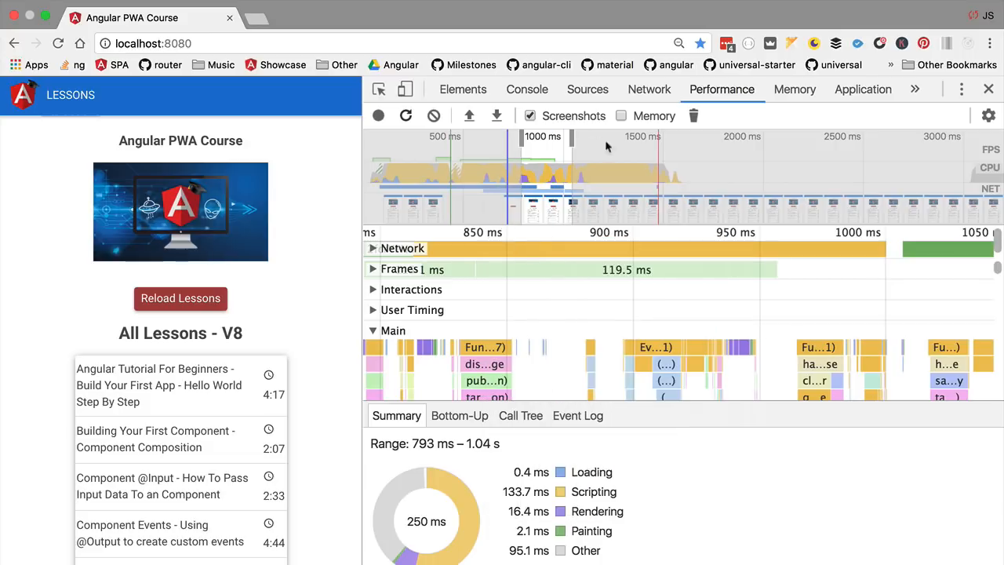
- Show the localhost document request's Response body in the Network panel, focusing its text for copying
{"action": "left_click", "coordinate": [650, 88]}
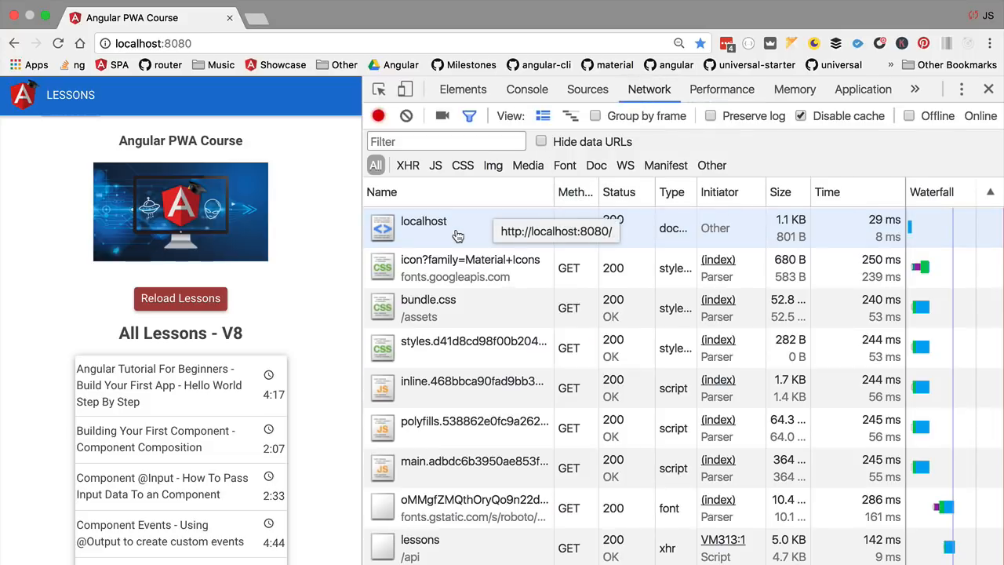
{"action": "mouse_move", "coordinate": [441, 234]}
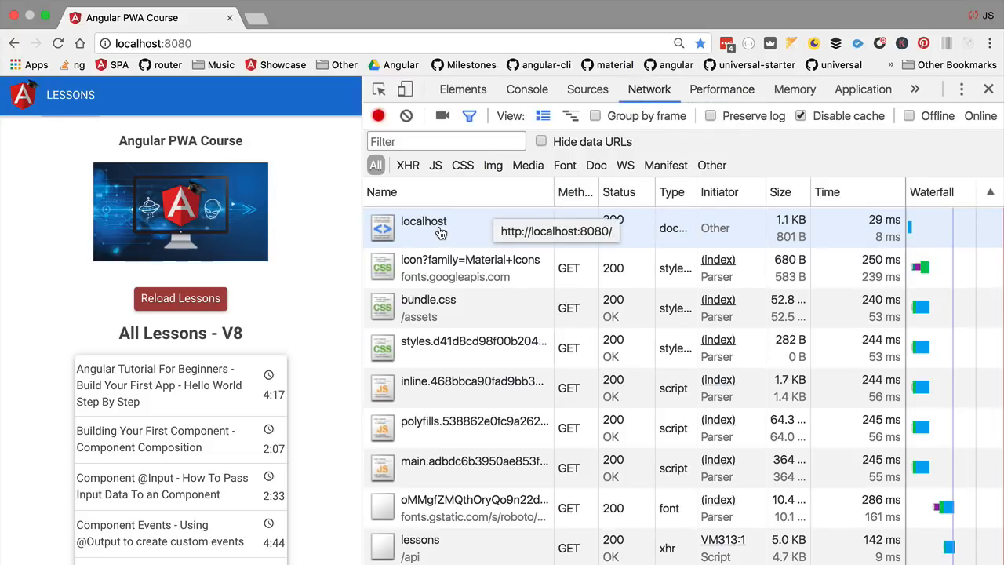
{"action": "left_click", "coordinate": [423, 227]}
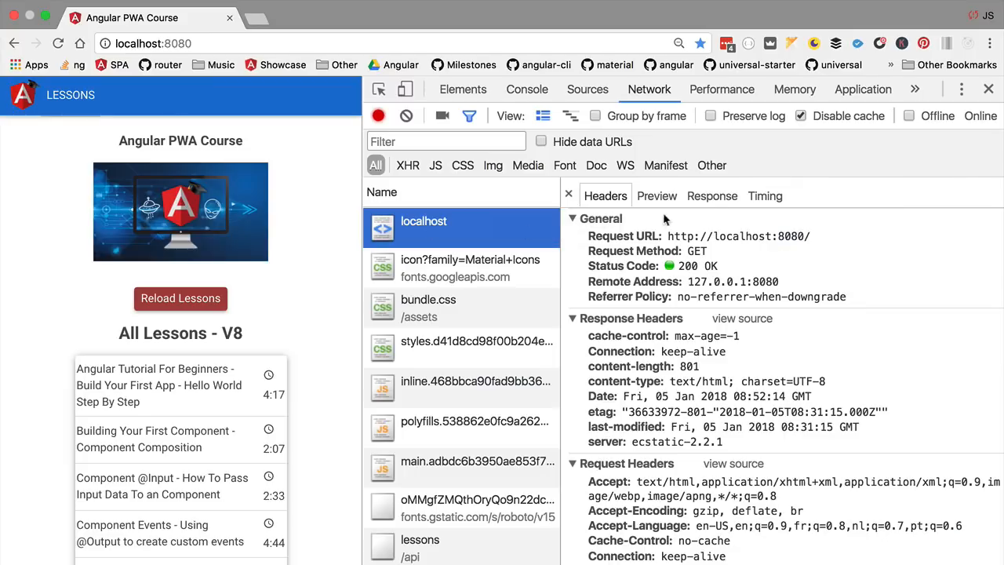
{"action": "left_click", "coordinate": [712, 194]}
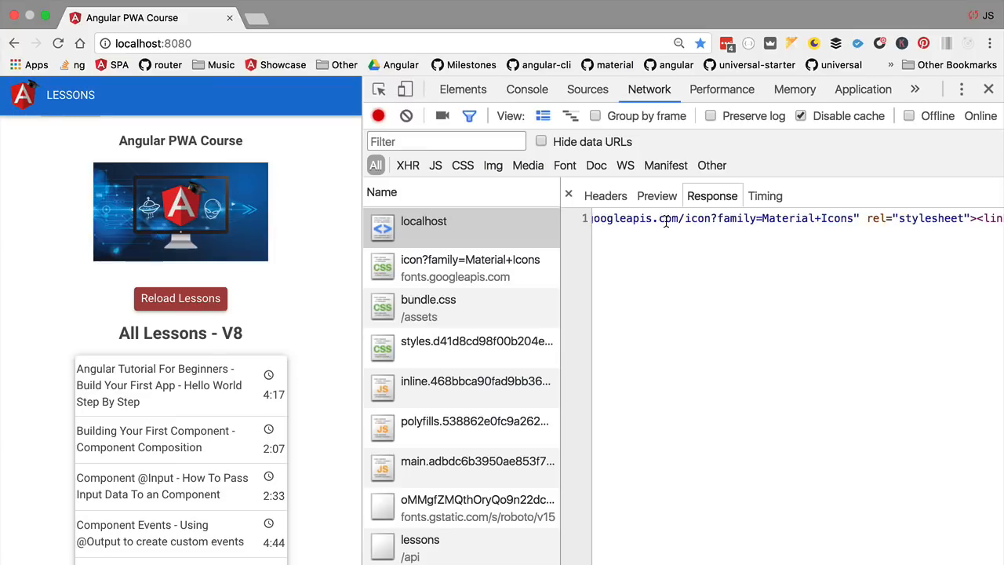
{"action": "left_click", "coordinate": [424, 219]}
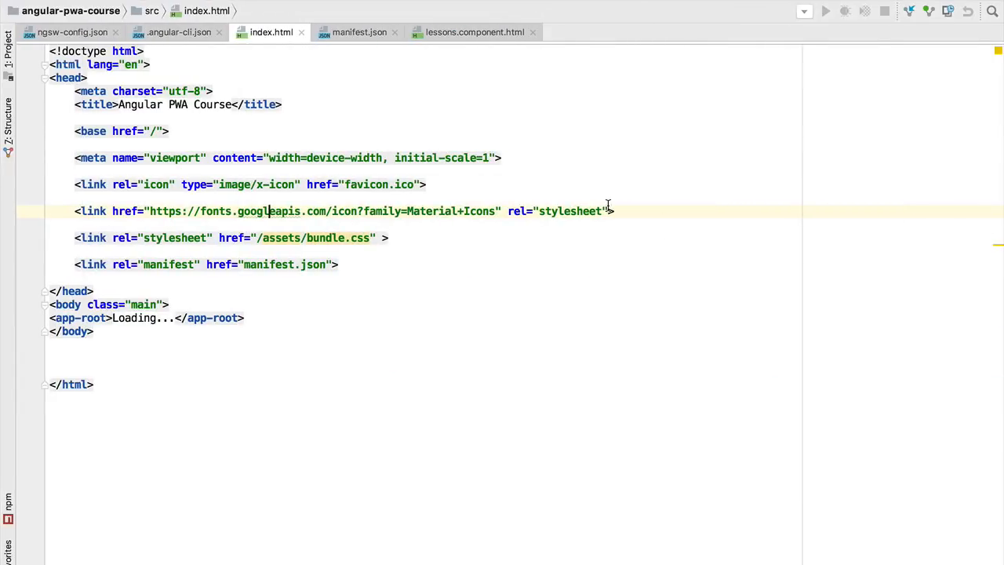
- Create tmp.html at the project root and confirm adding it to Git
{"action": "right_click", "coordinate": [101, 49]}
{"action": "type", "text": "tmp.h"}
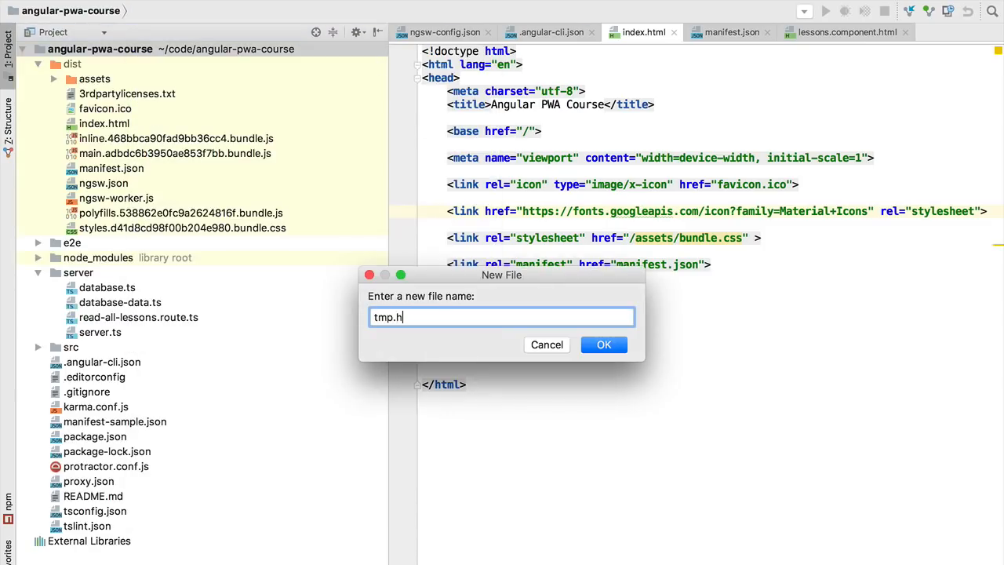
{"action": "left_click", "coordinate": [604, 345]}
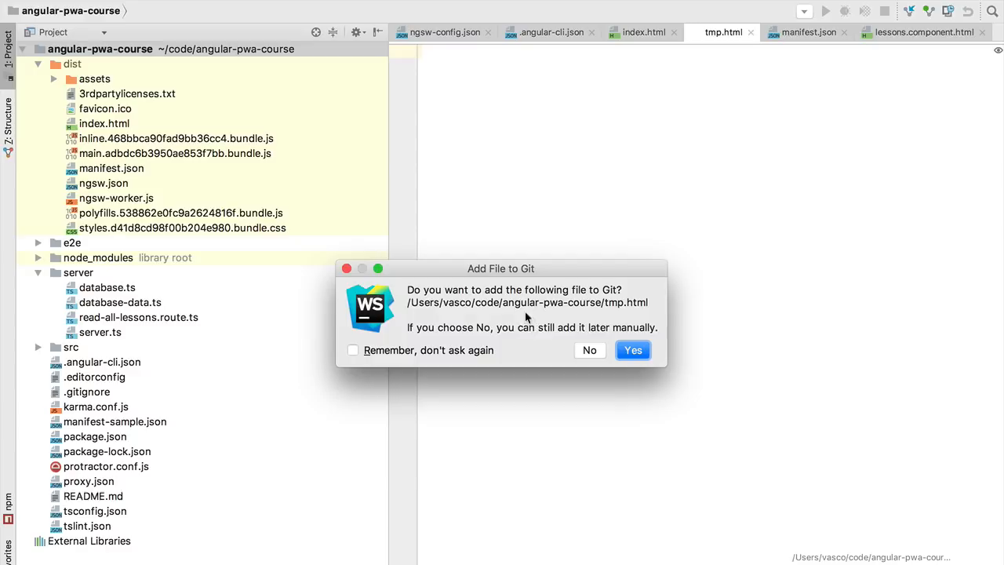
{"action": "left_click", "coordinate": [634, 350]}
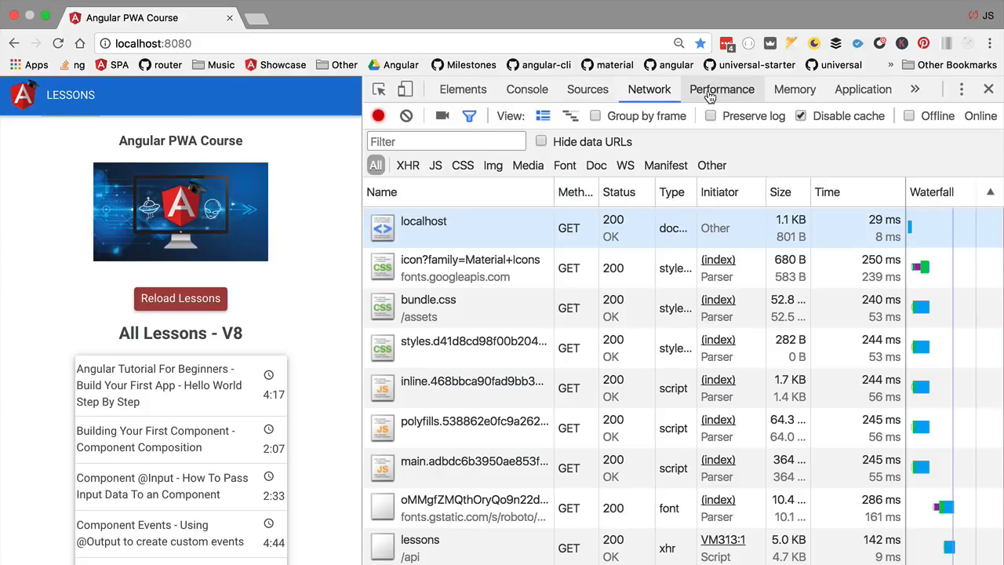
- Return to the recorded page-load timeline in the Performance panel
{"action": "left_click", "coordinate": [722, 88]}
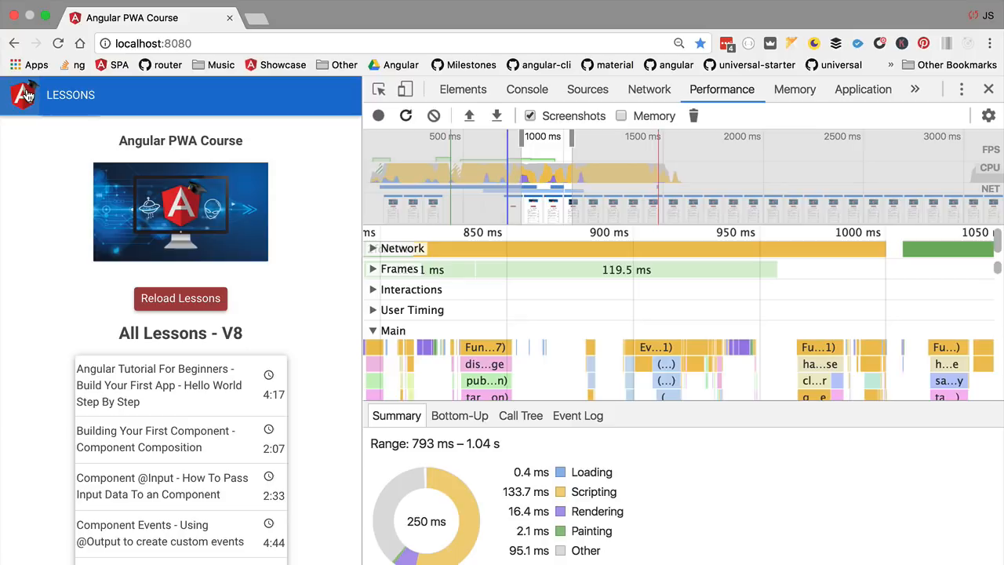
{"action": "mouse_move", "coordinate": [298, 122]}
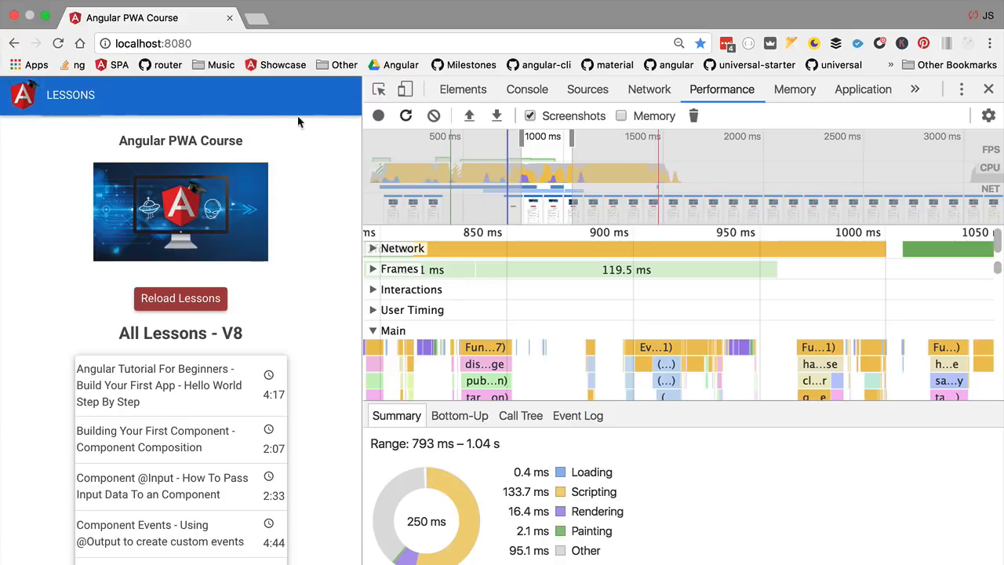
{"action": "mouse_move", "coordinate": [188, 390]}
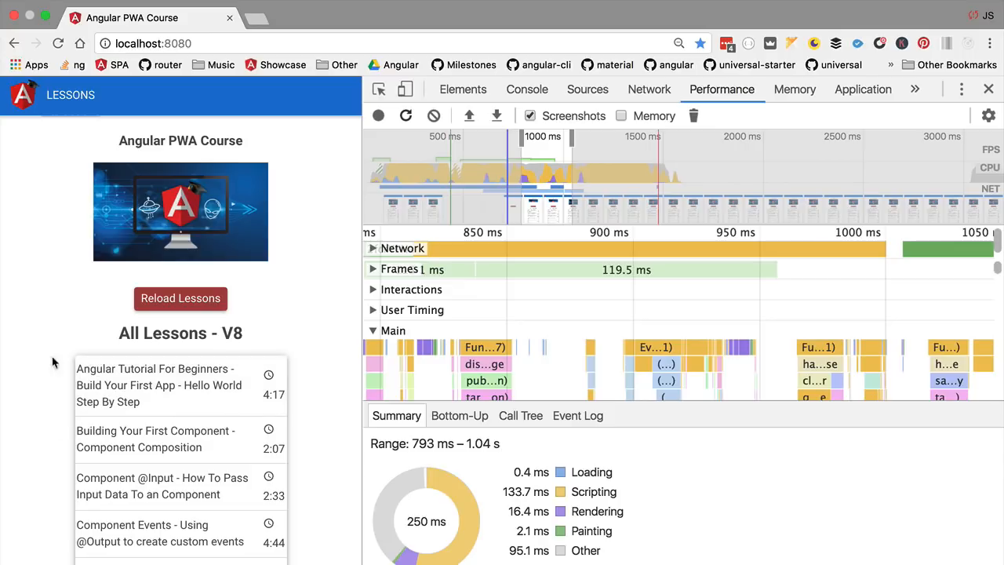
{"action": "mouse_move", "coordinate": [194, 352]}
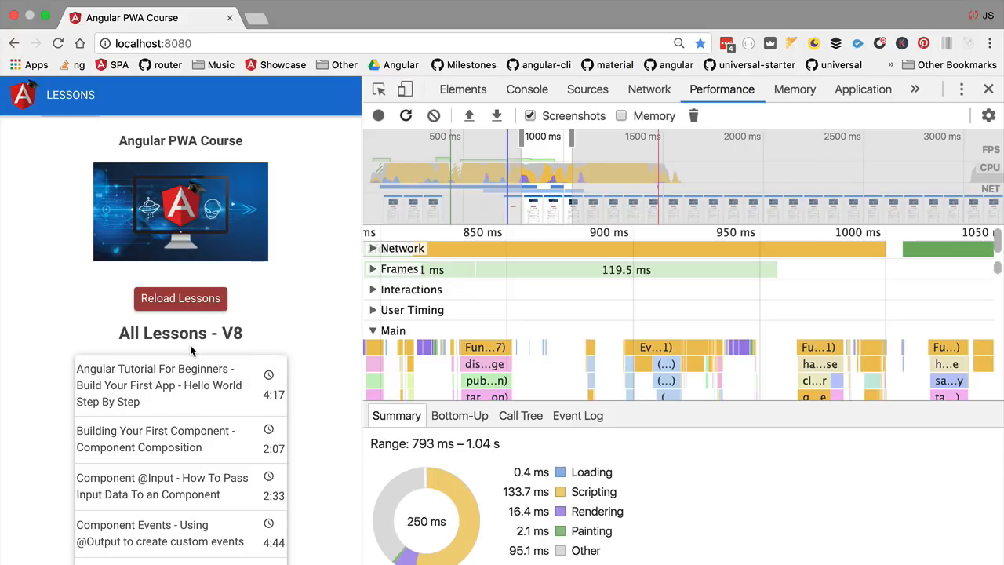
{"action": "mouse_move", "coordinate": [574, 463]}
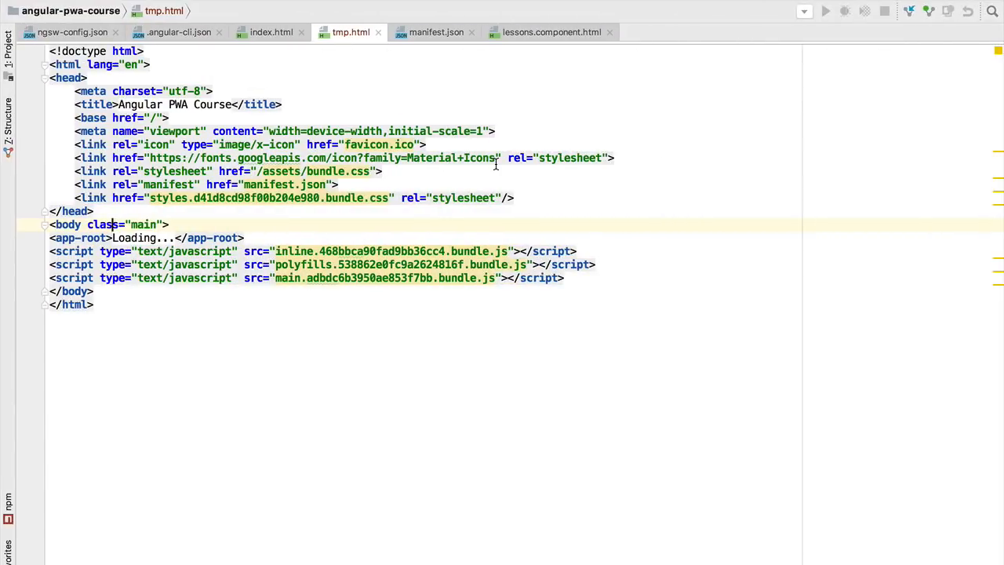
{"action": "mouse_move", "coordinate": [433, 238]}
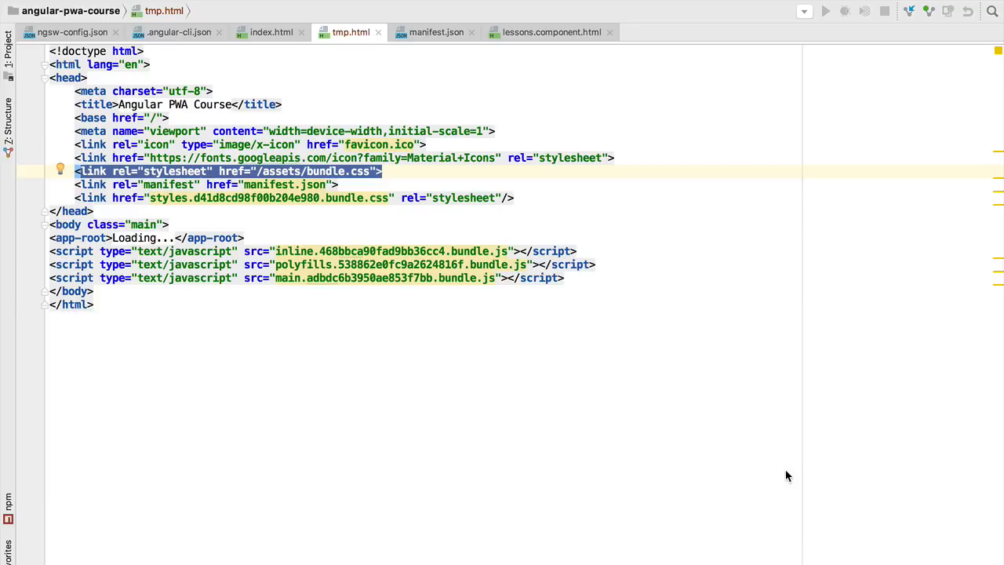
- Place the cursor in tmp.html, which now holds the served index.html markup
{"action": "left_click", "coordinate": [78, 171]}
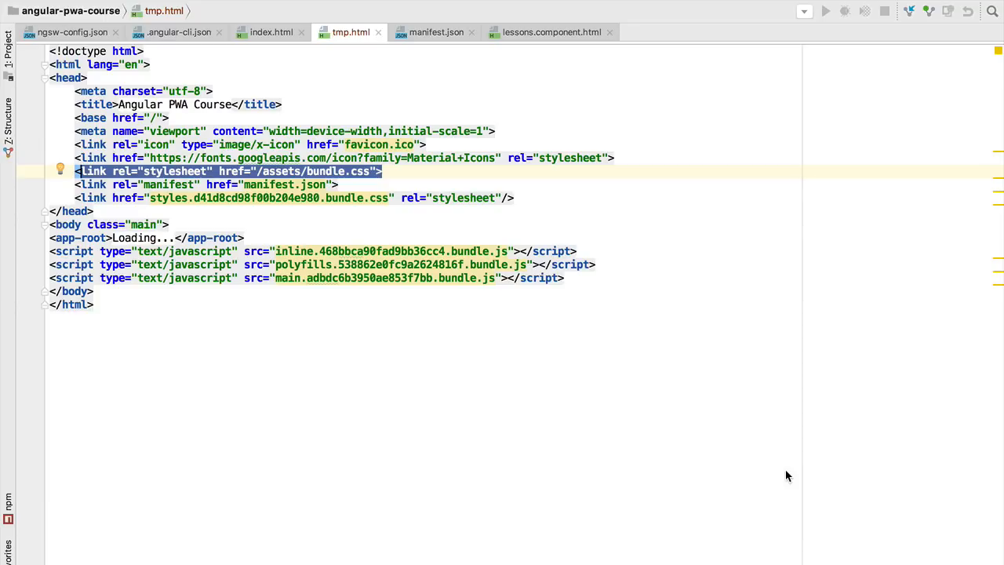